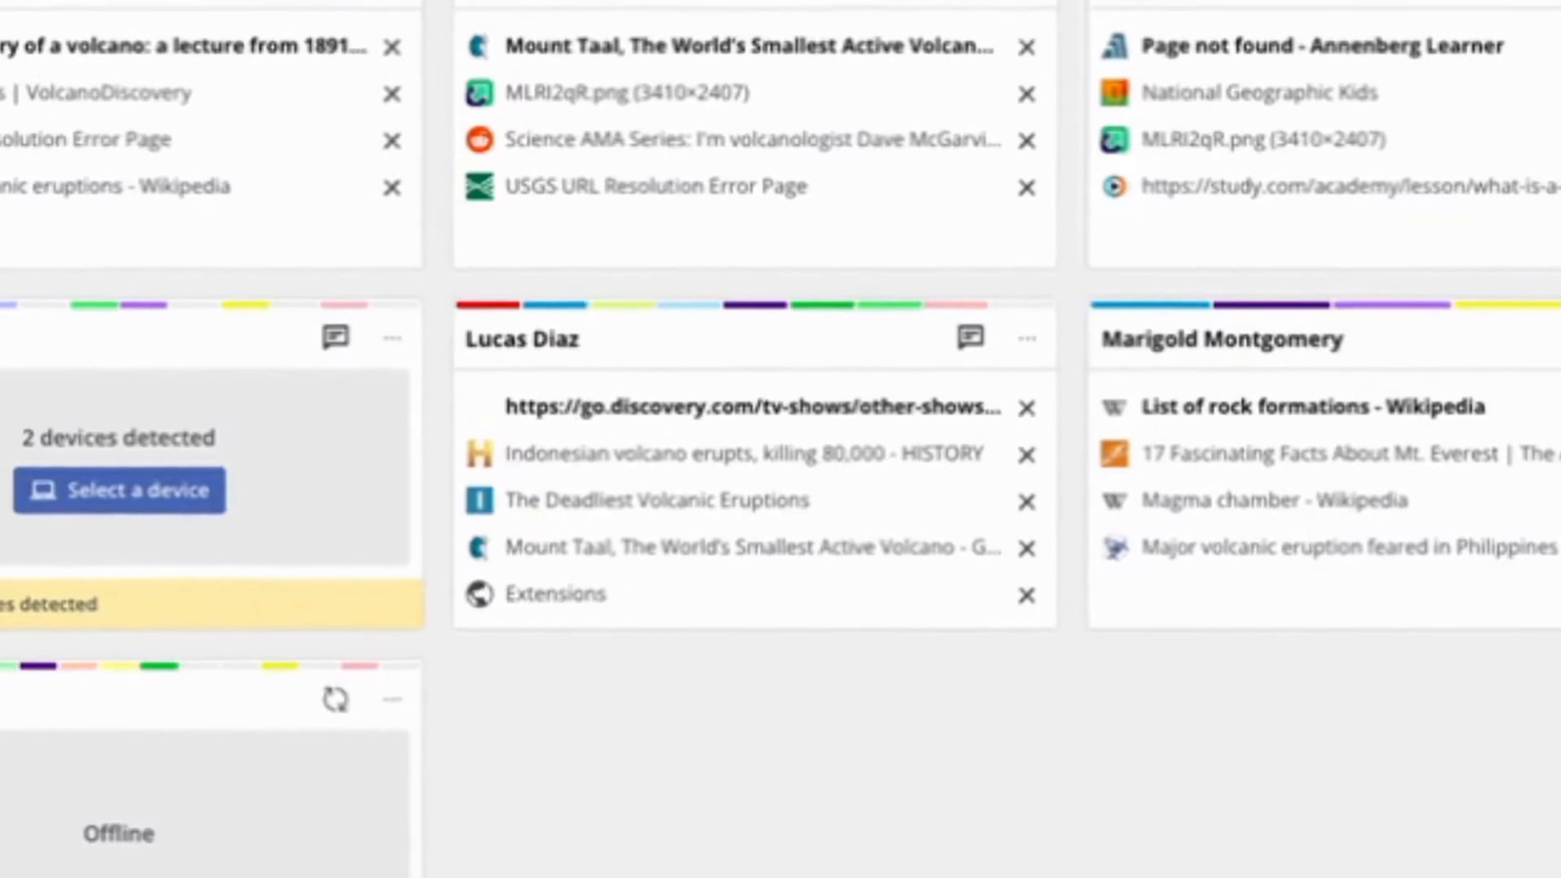
Scroll down through the class's Browser Tabs student tiles.
scroll(down, 3)
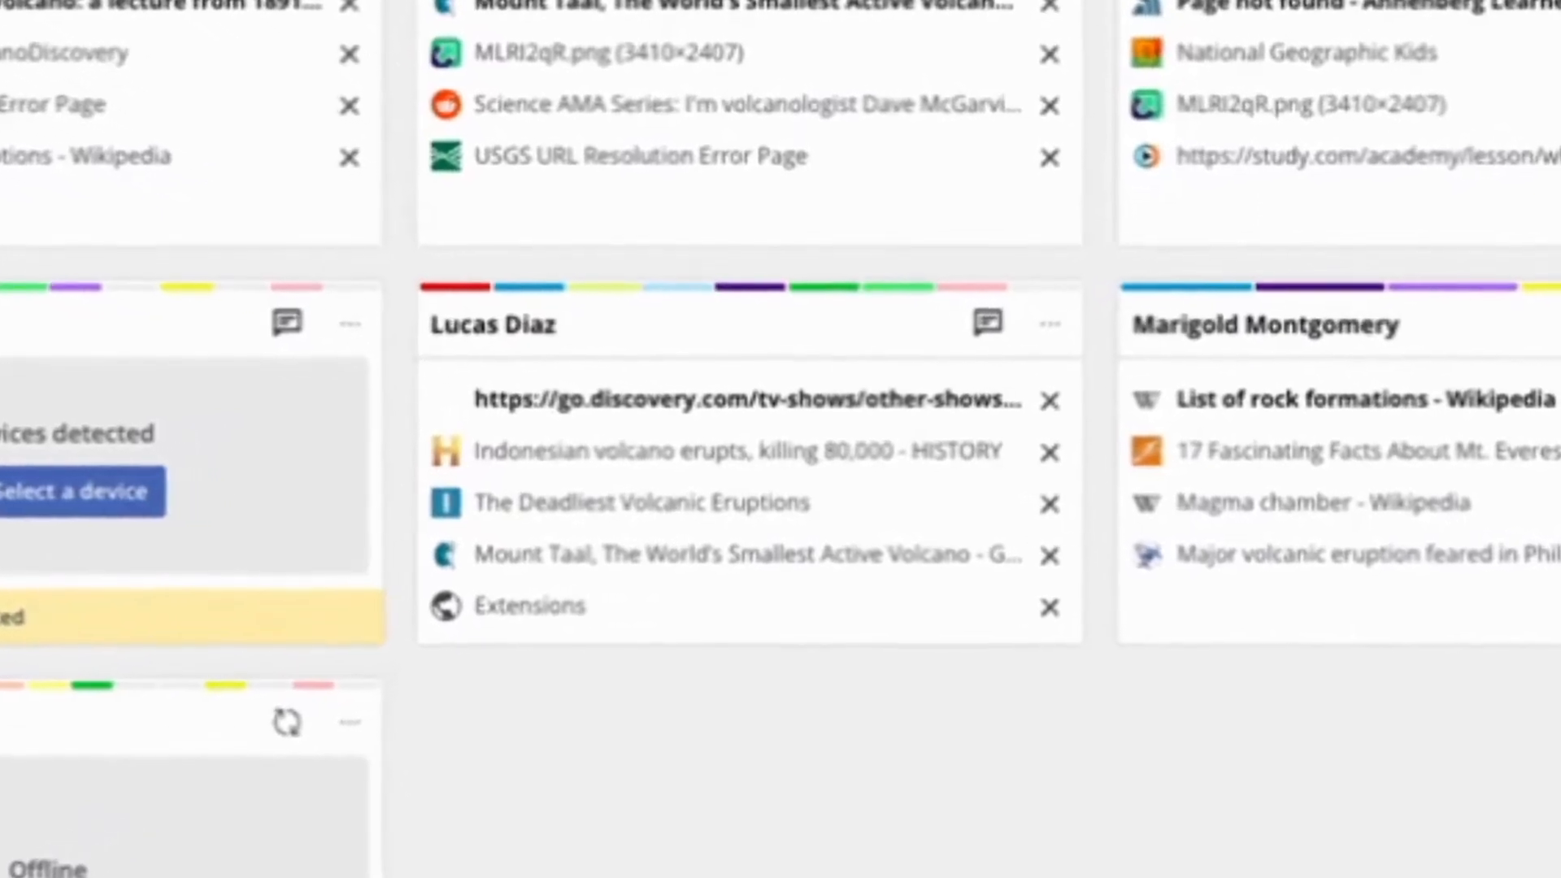
scroll(down, 3)
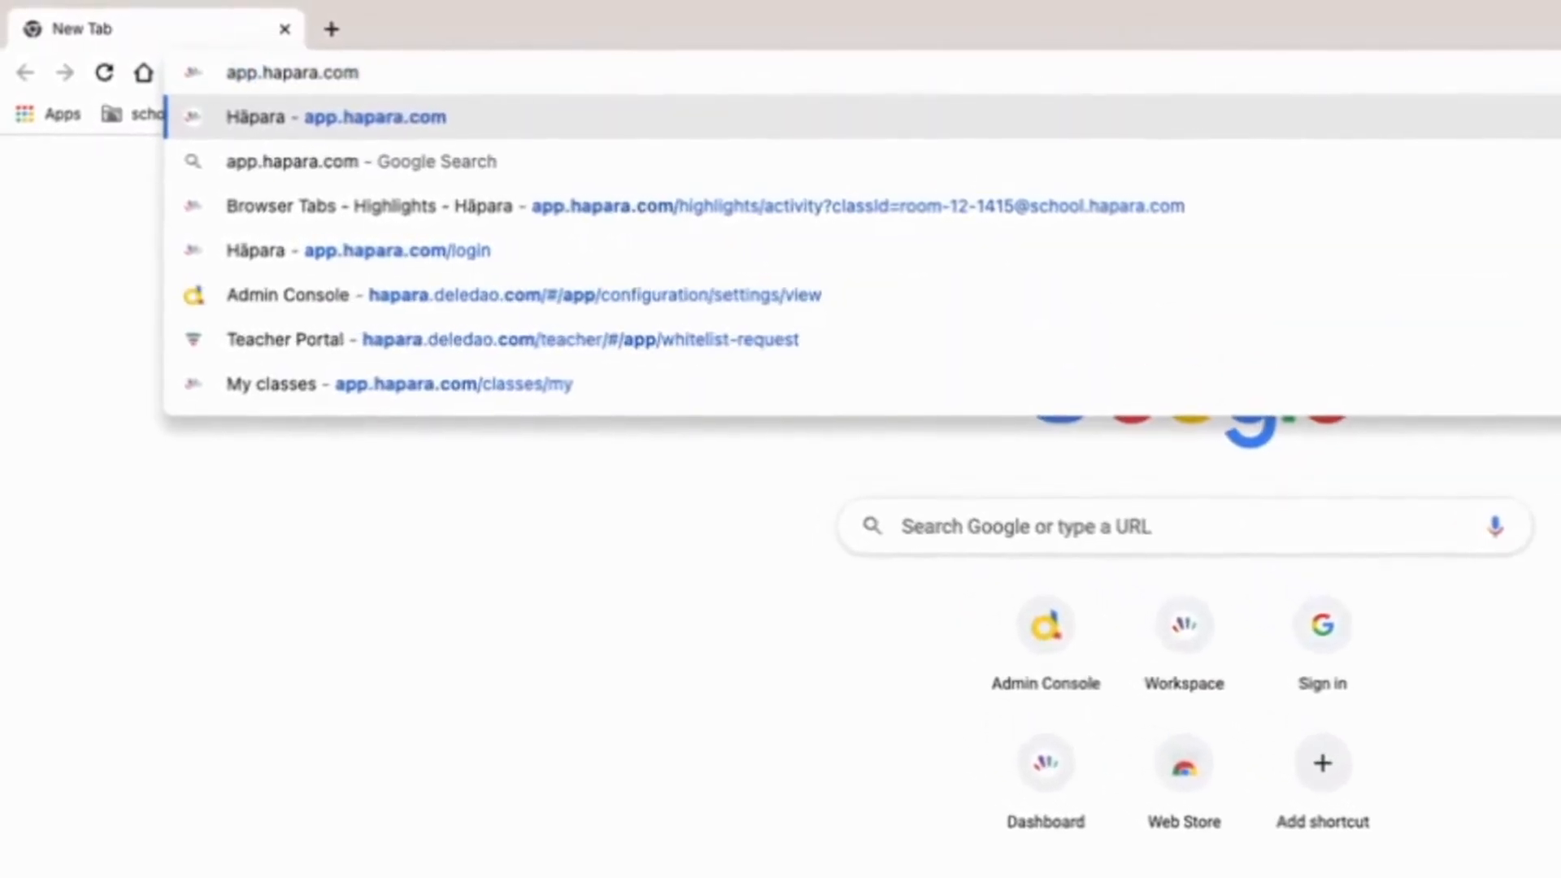
Go to the suggested Hāpara site and open the Room 12 - 1415 class.
click(376, 116)
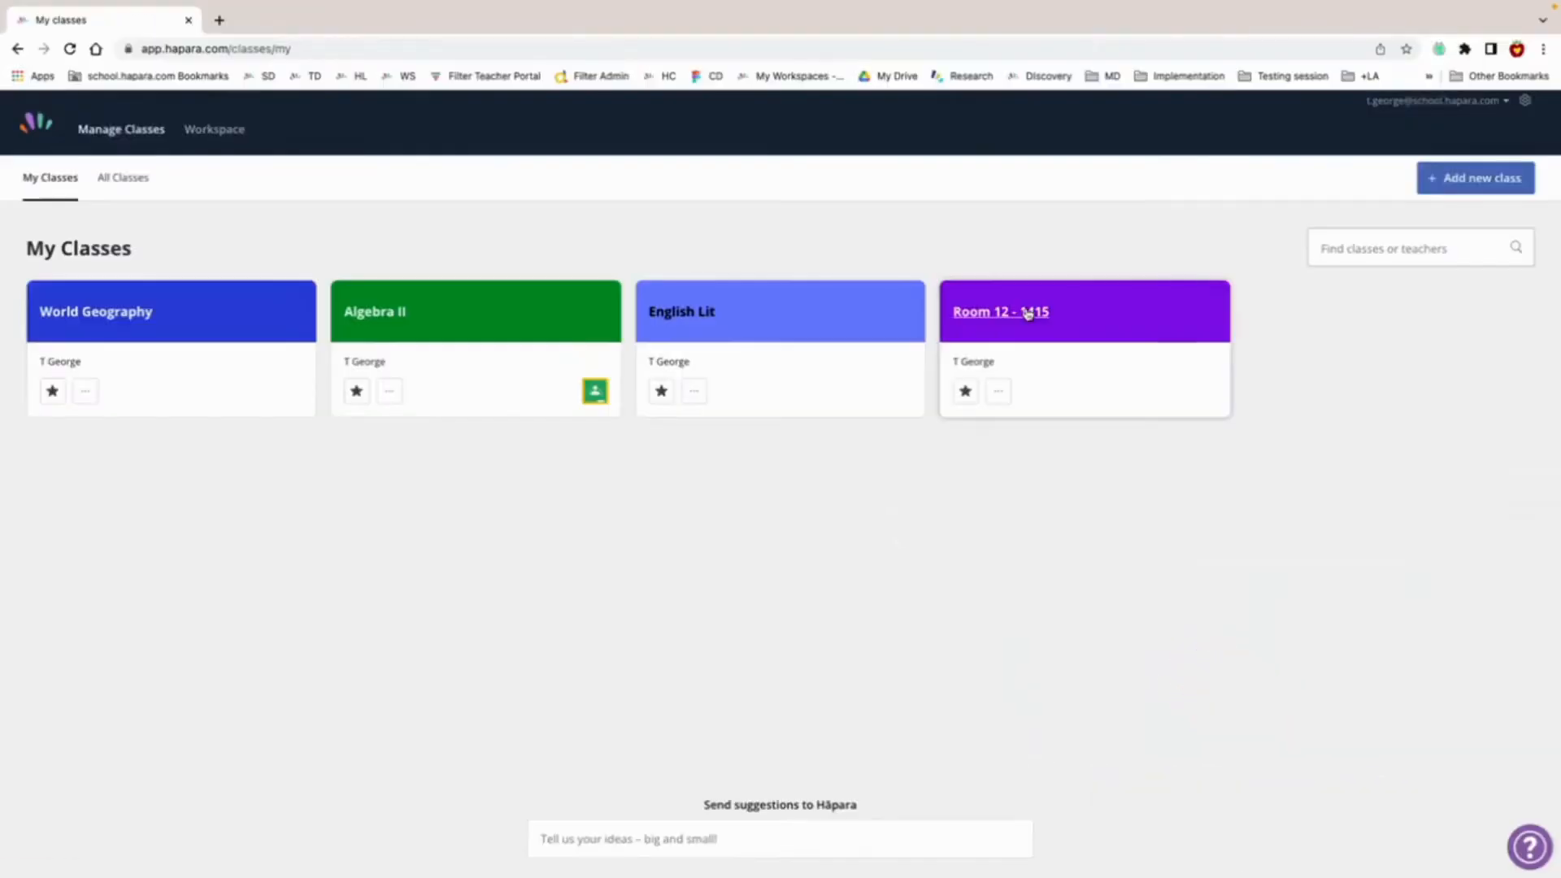
click(1001, 312)
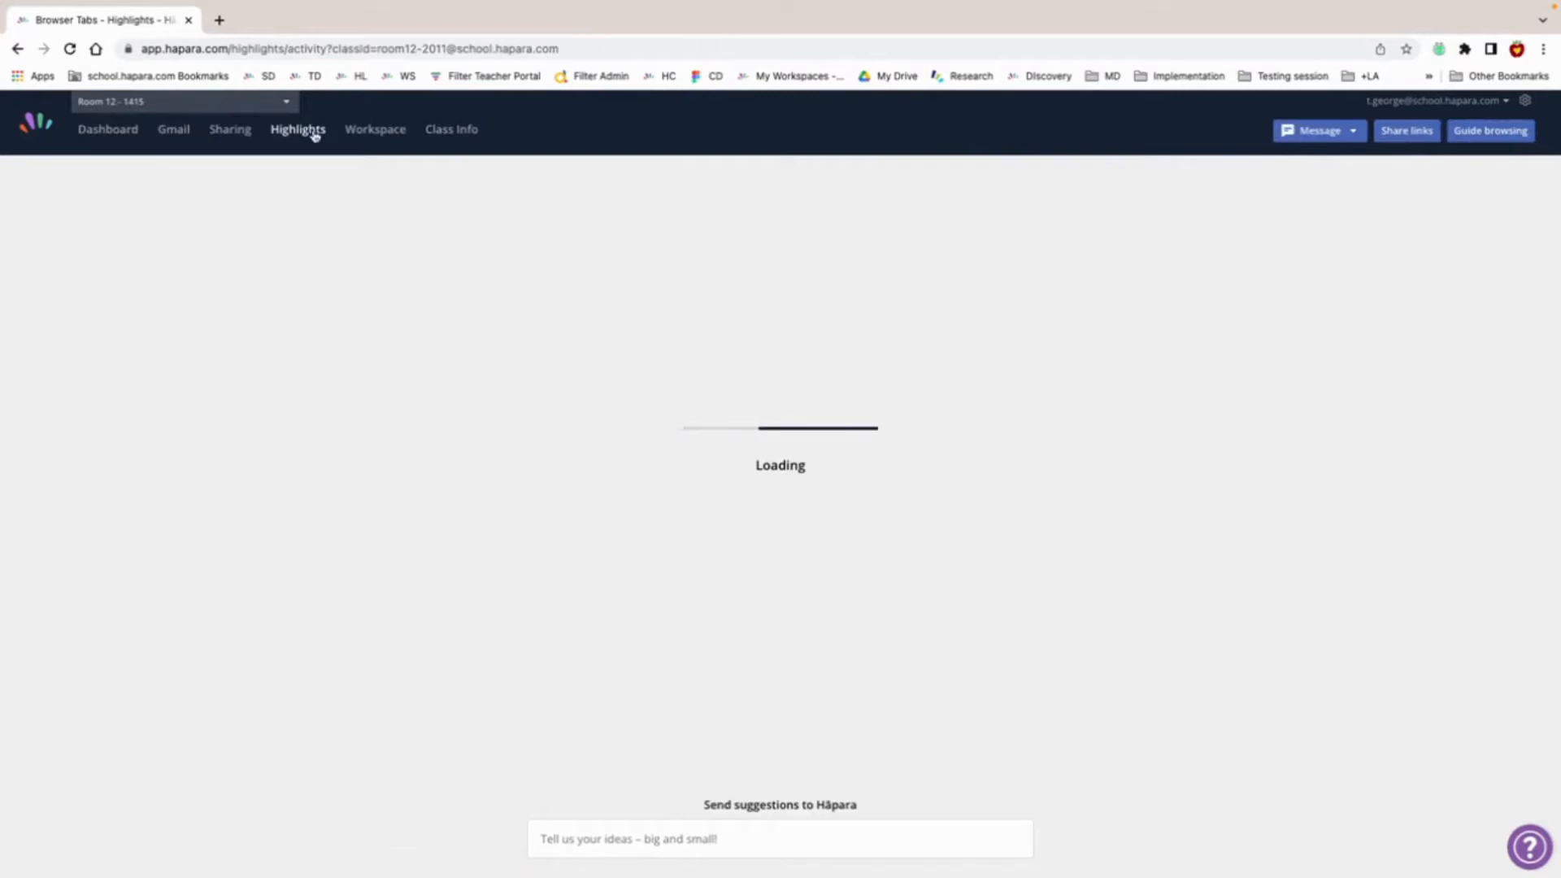
Open Highlights and switch to the Current Screens view.
click(298, 130)
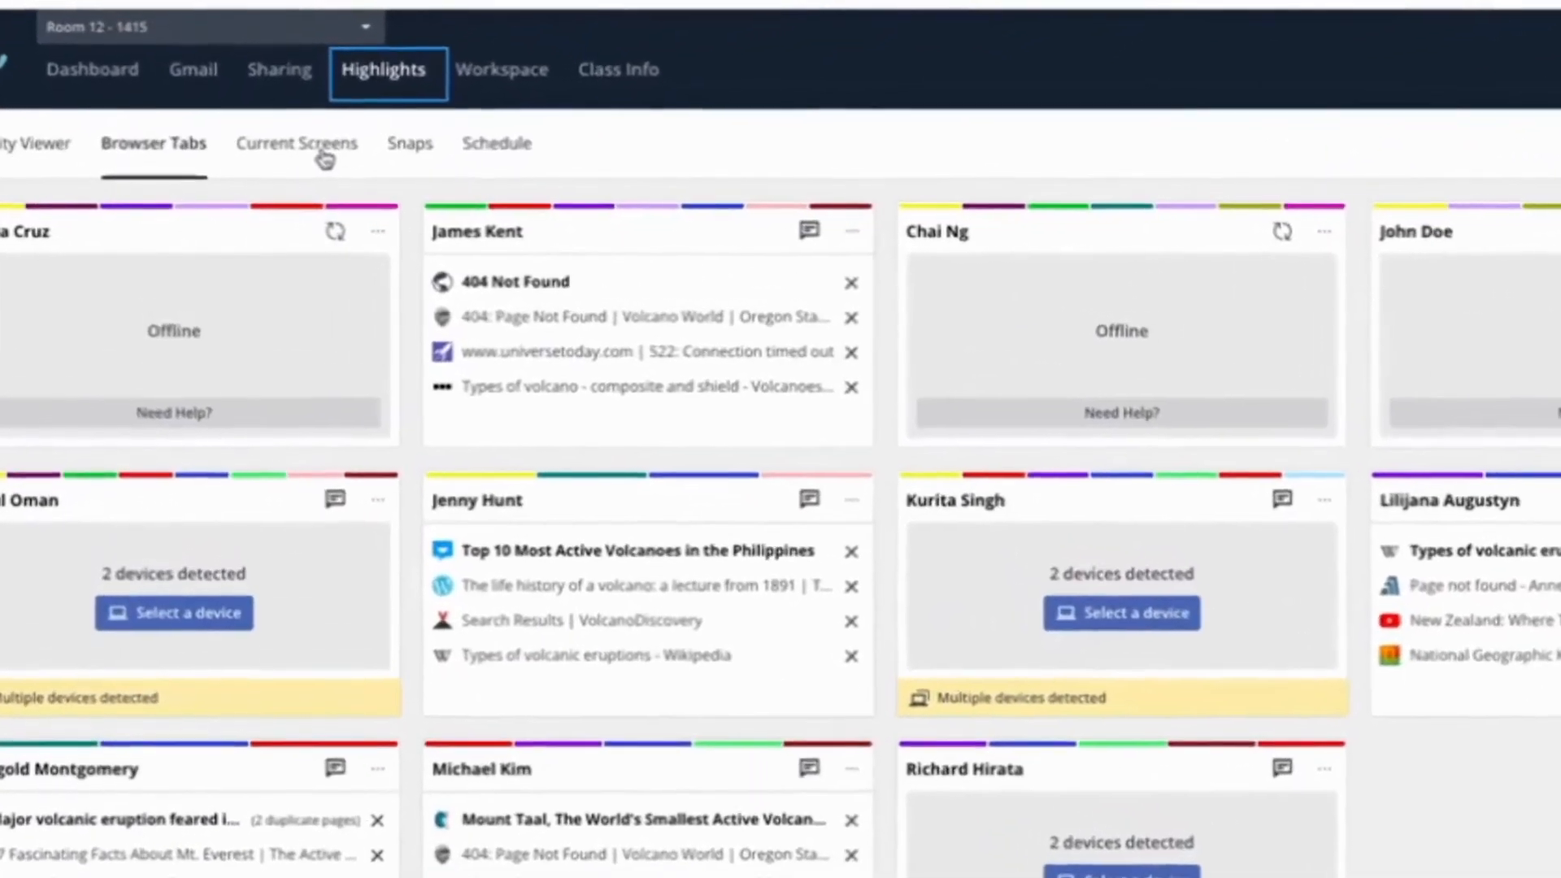
click(297, 143)
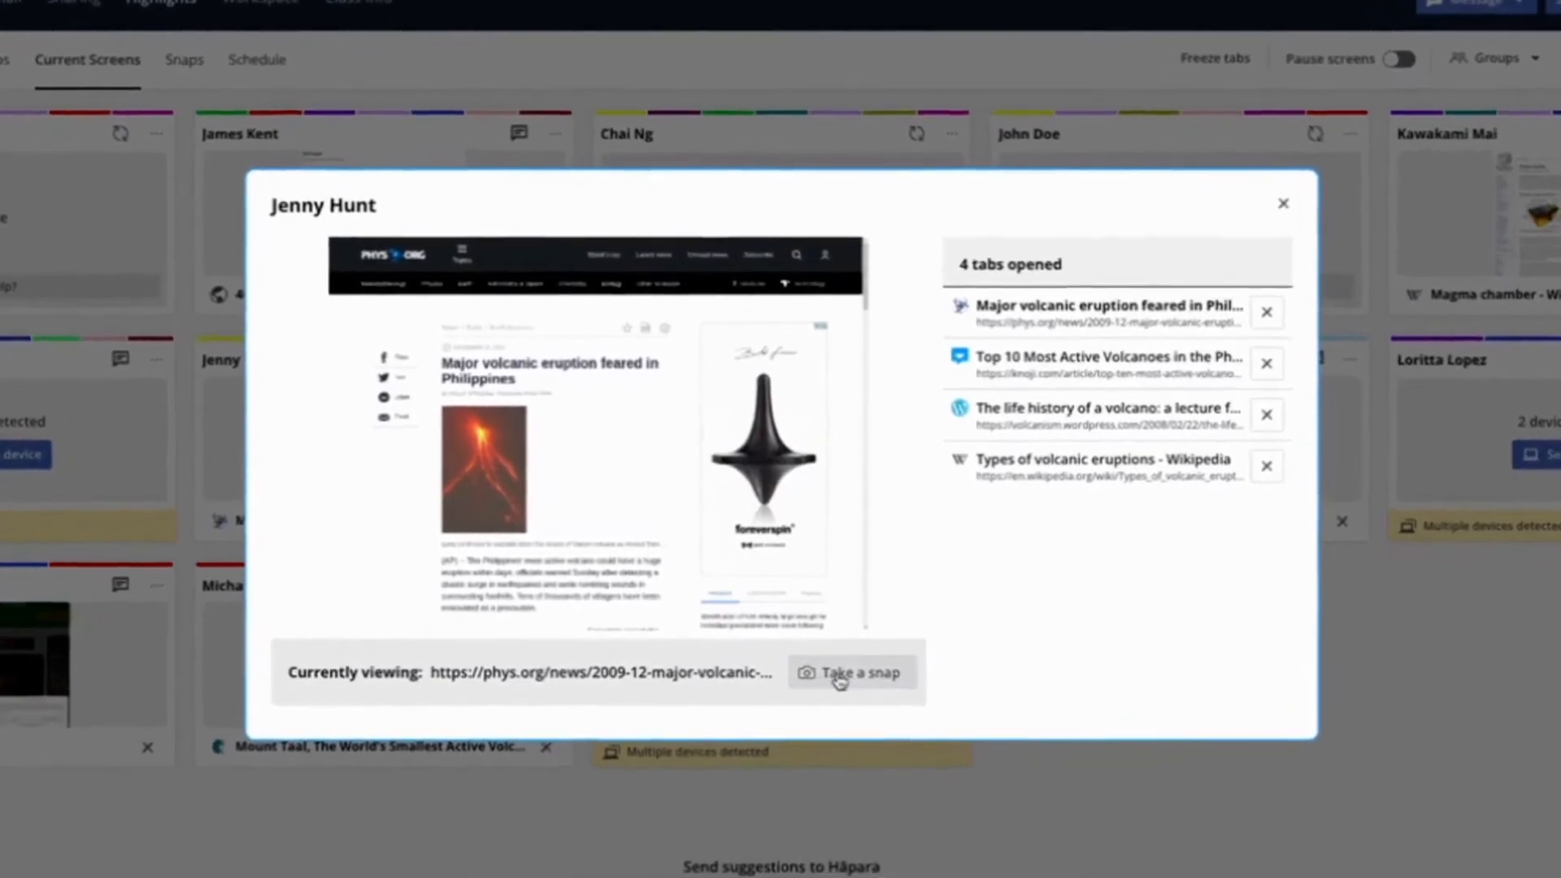
click(851, 670)
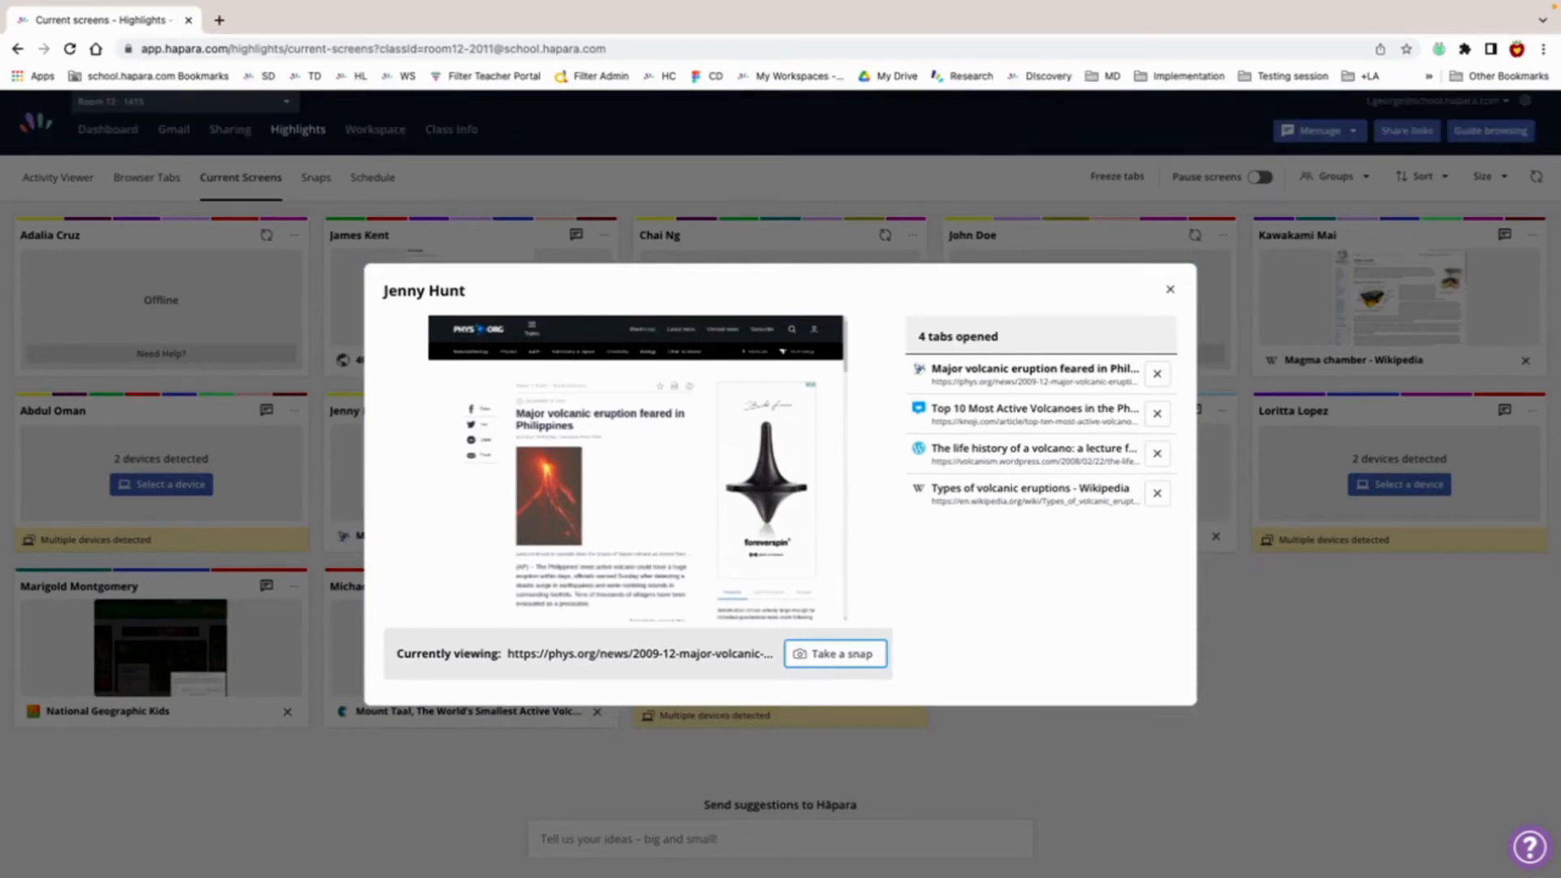
click(1170, 289)
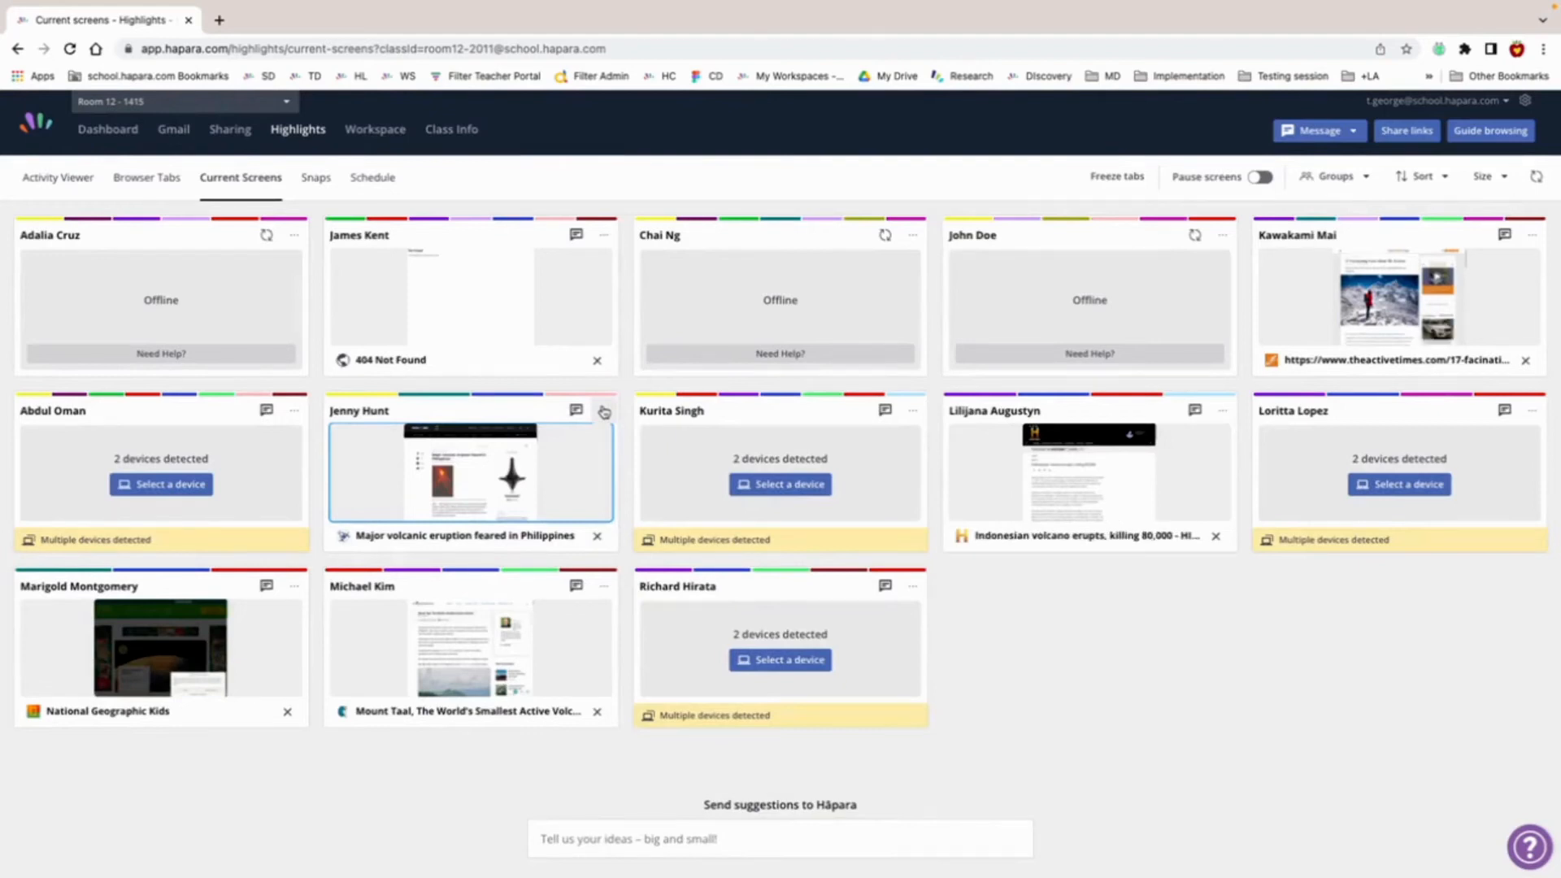
click(604, 410)
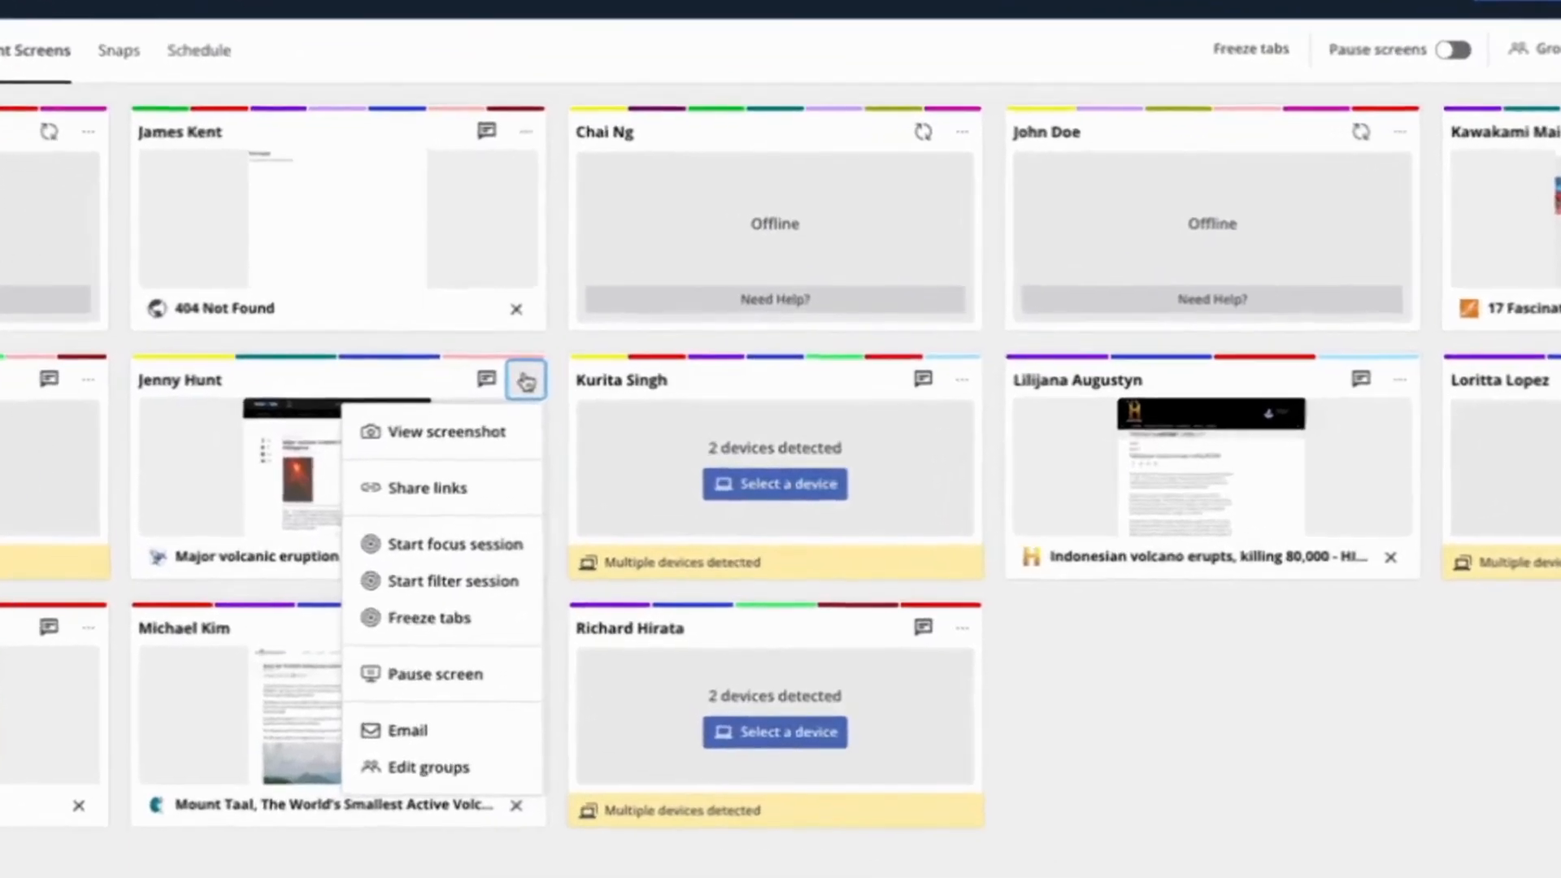
click(486, 380)
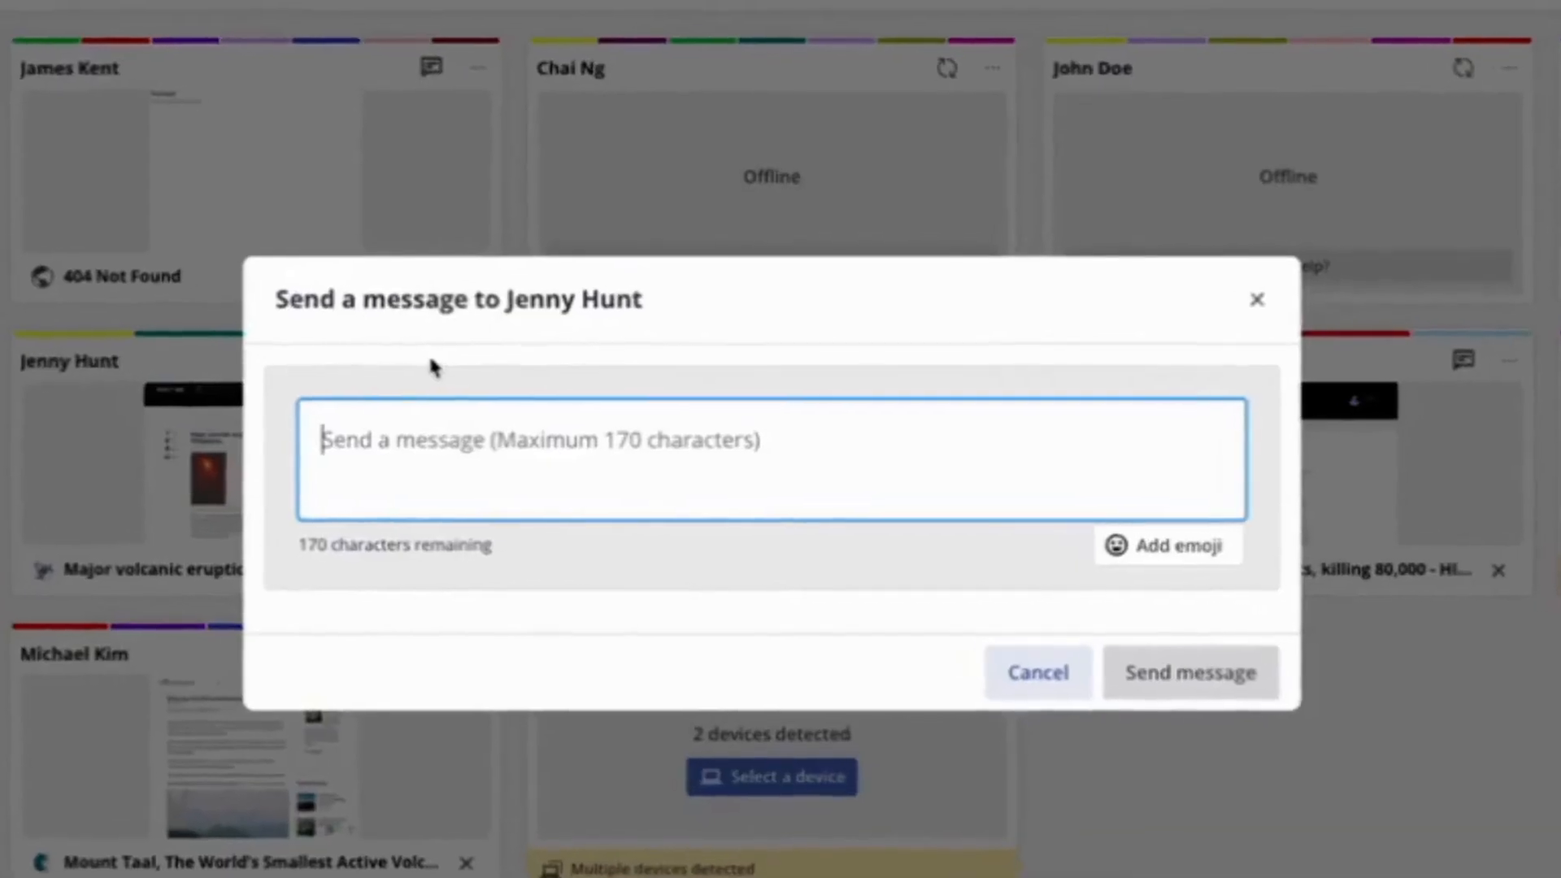